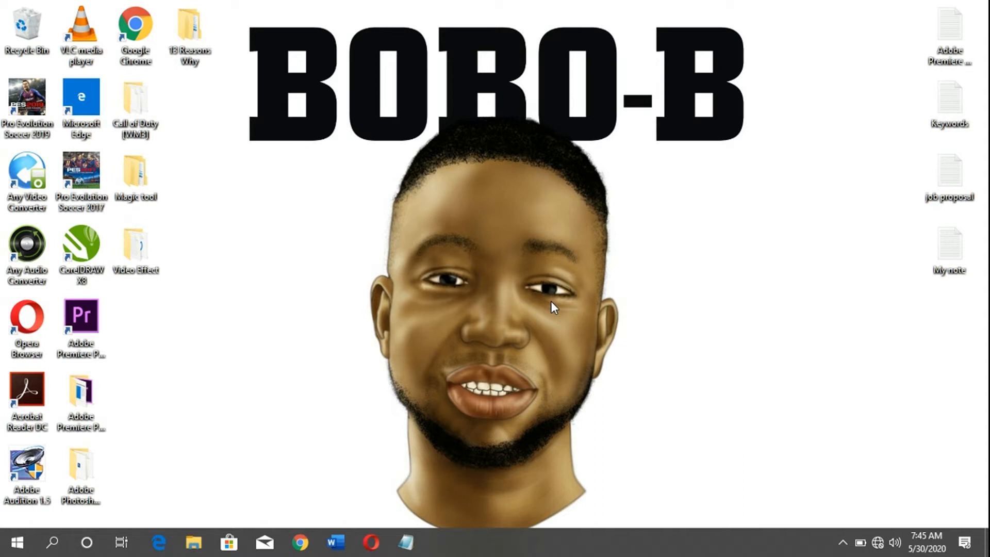
Step: Refresh the desktop and bring up the Run dialog to launch gpedit.msc
right_click(552, 309)
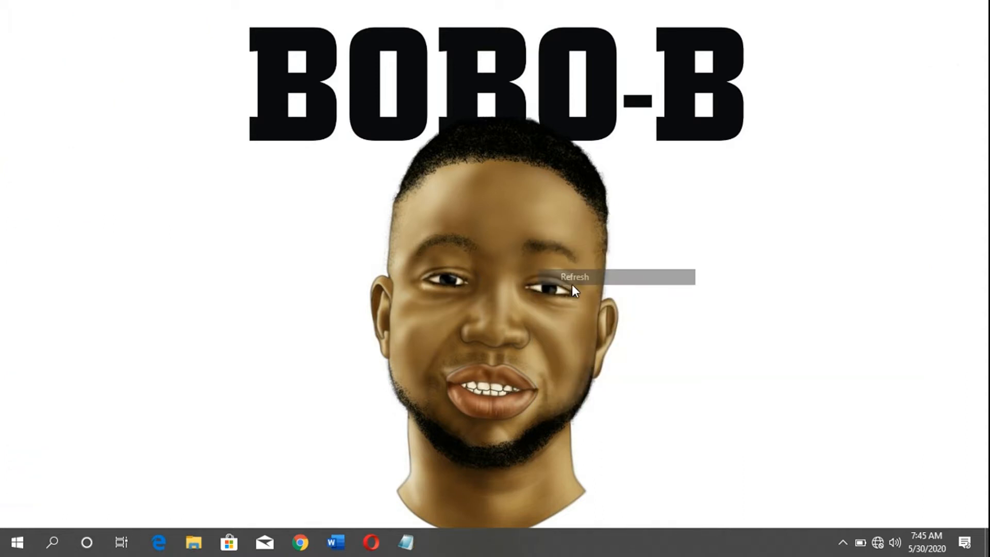
click(574, 277)
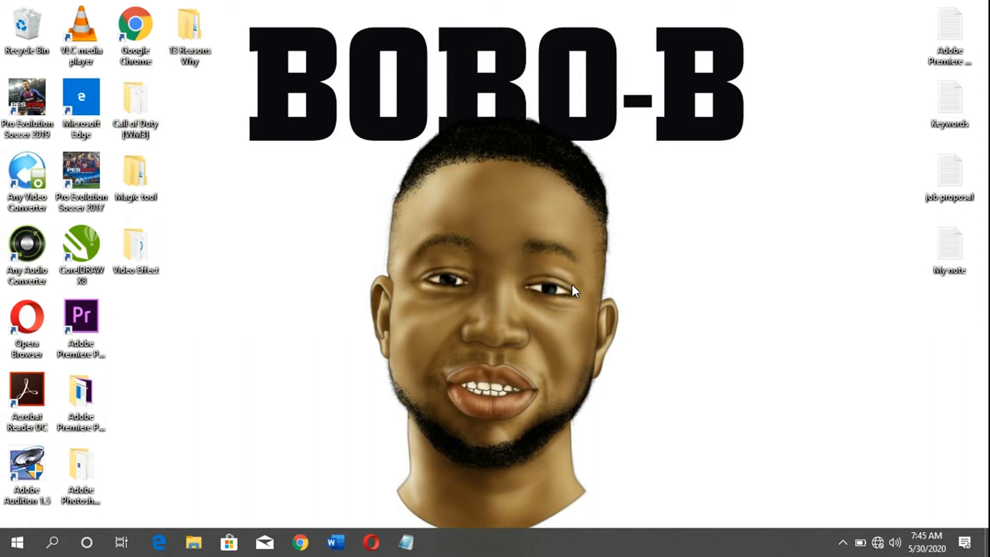
key(win+r)
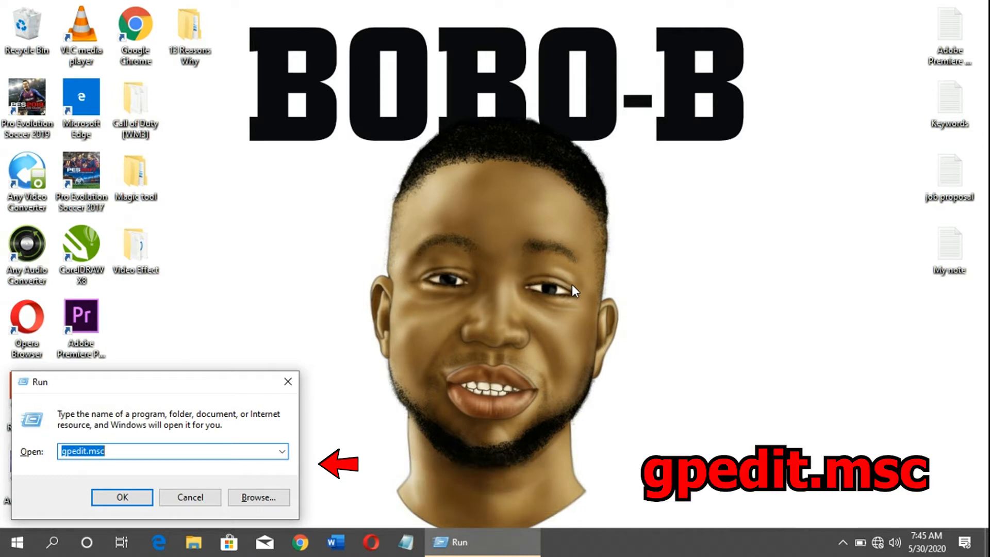
mouse_move(225, 436)
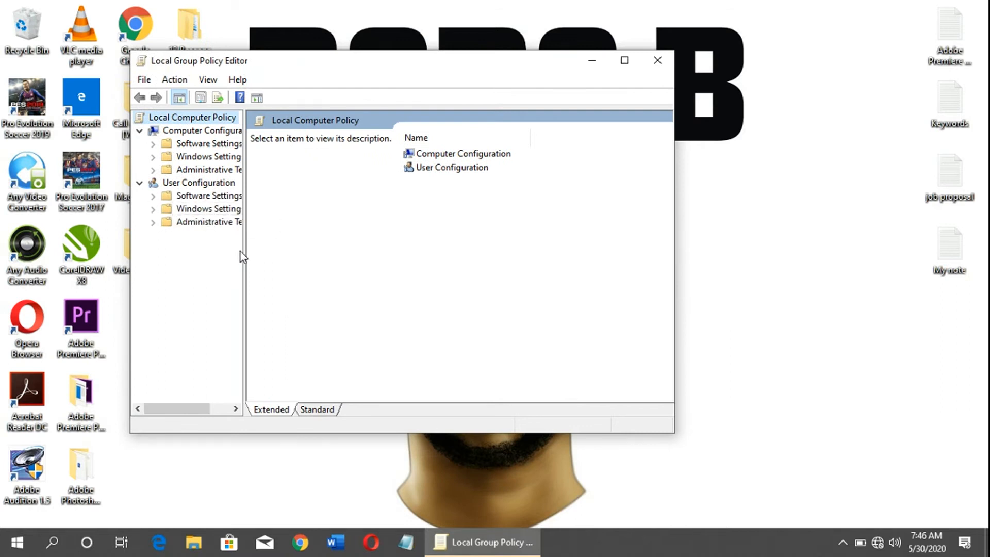
Step: Widen the policy tree and show the twelve Device Installation Restrictions policies
drag(245, 267, 314, 266)
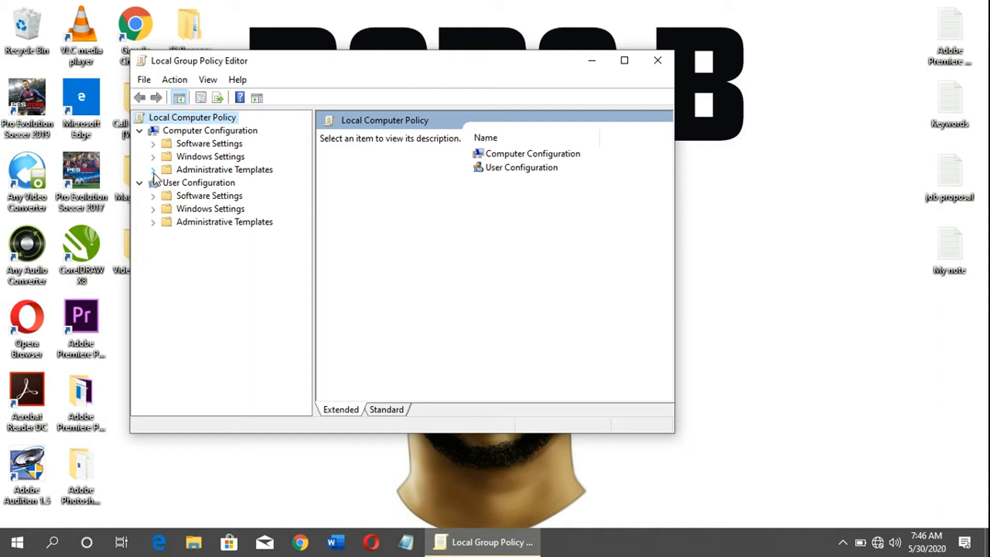
click(154, 169)
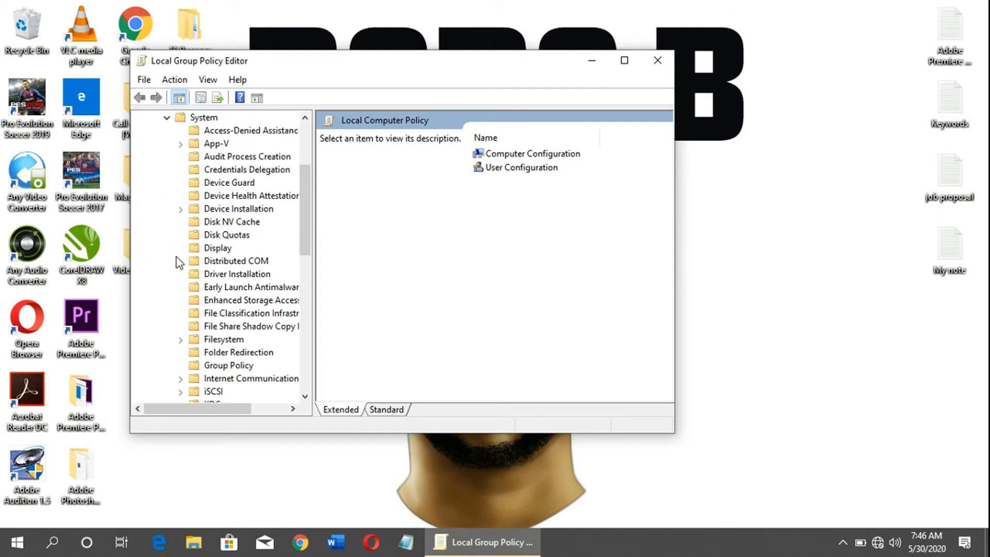
mouse_move(191, 214)
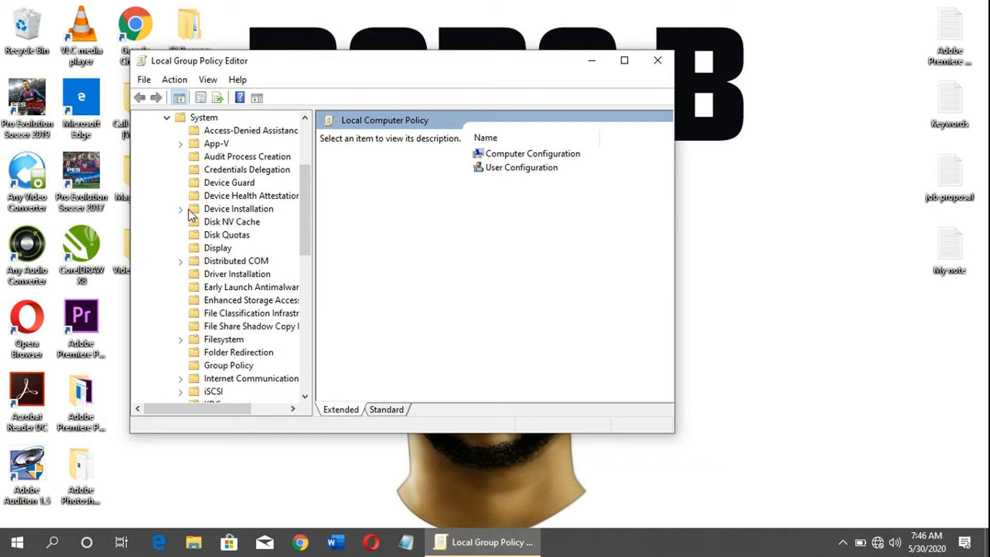
mouse_move(225, 216)
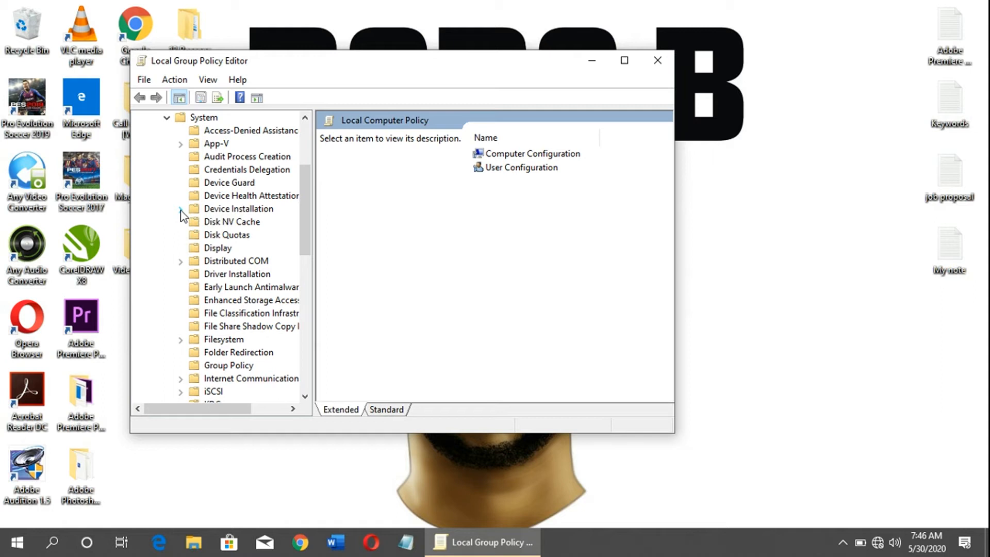
click(181, 209)
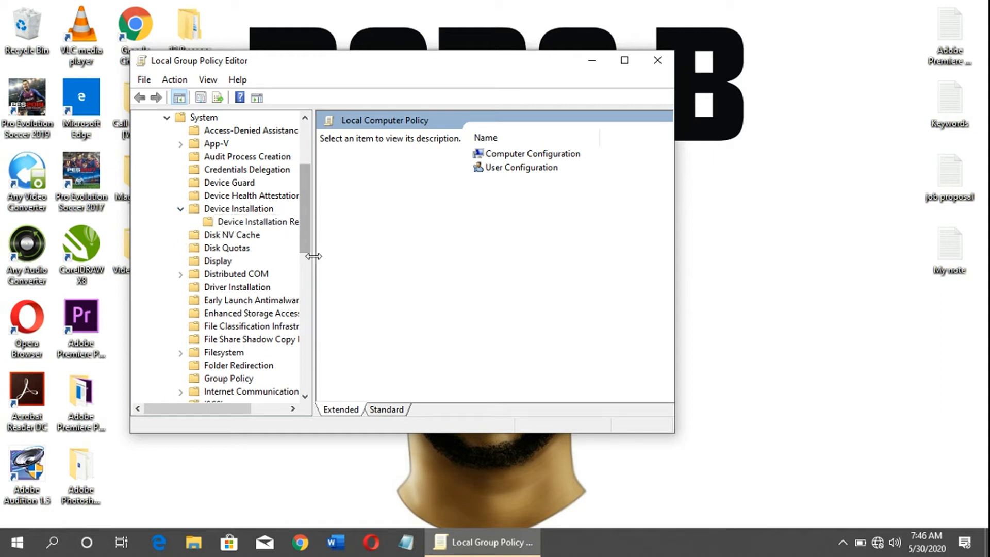
mouse_move(275, 229)
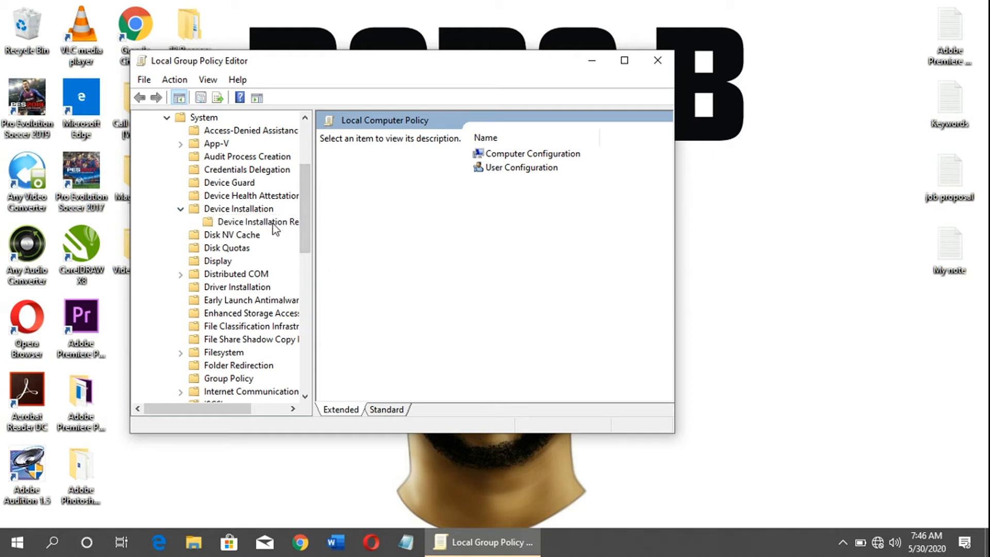
click(259, 221)
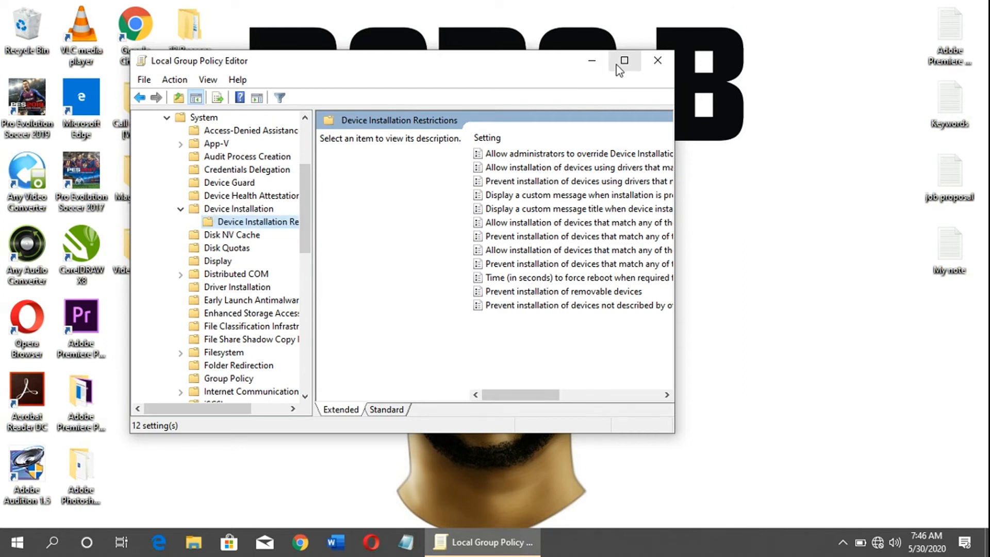
Step: Maximize the editor and open 'Prevent installation of devices not described by other policy settings'
click(625, 61)
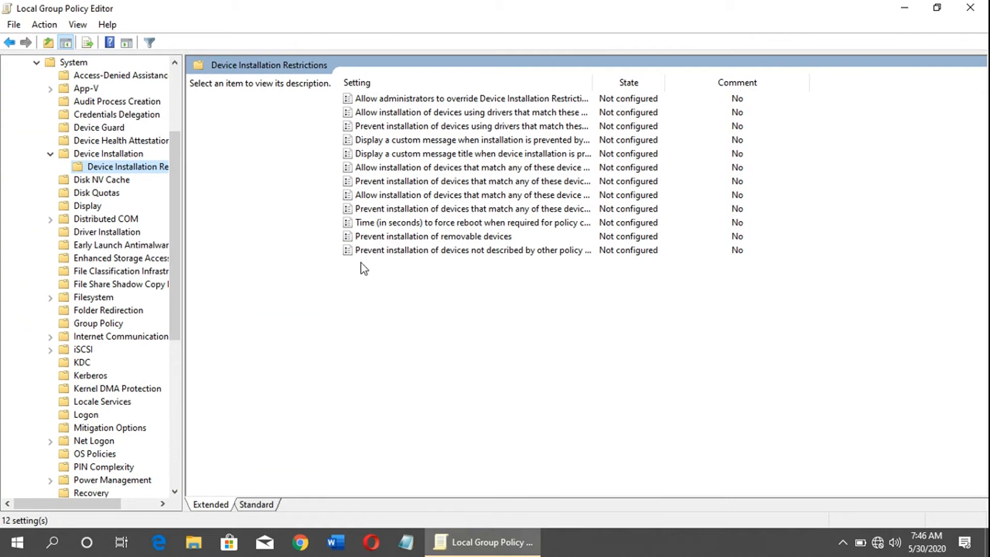
click(471, 250)
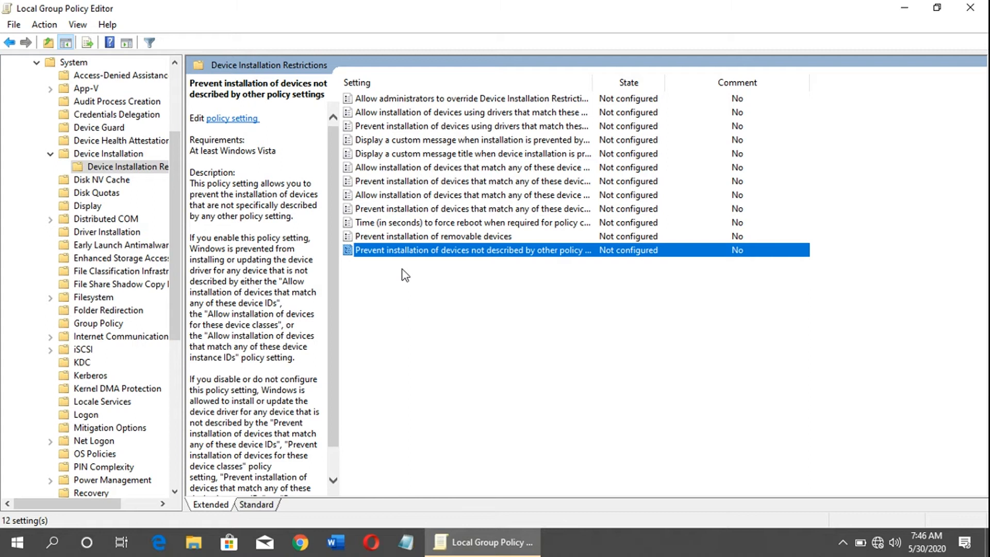
double_click(472, 250)
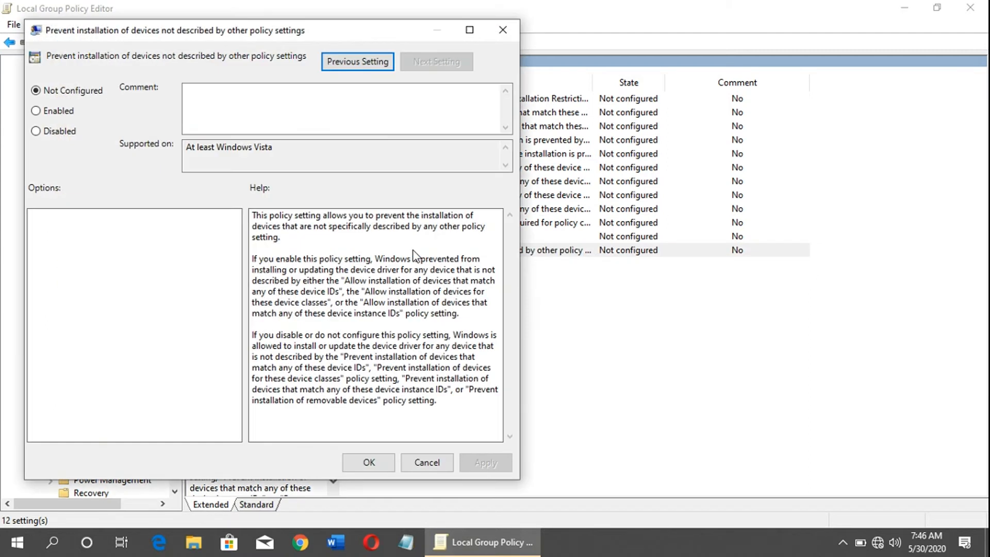
Step: Set the undescribed-devices policy to Enabled, select it in the list, and close the editor
click(37, 111)
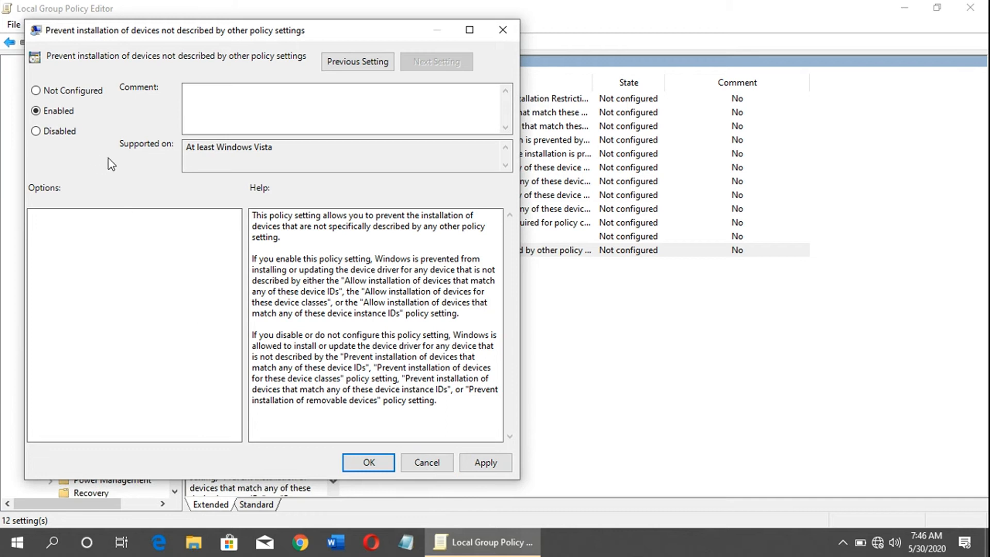
mouse_move(160, 236)
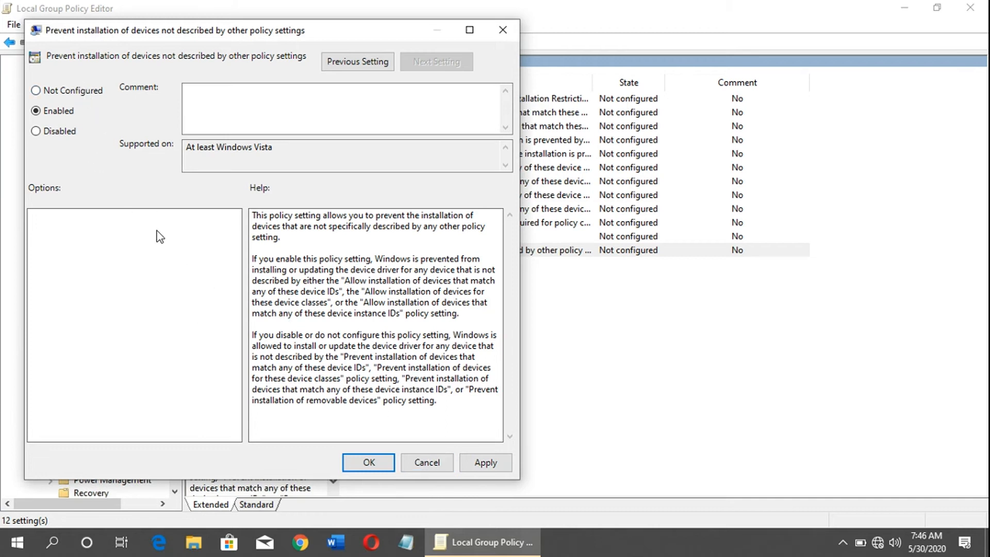
click(426, 462)
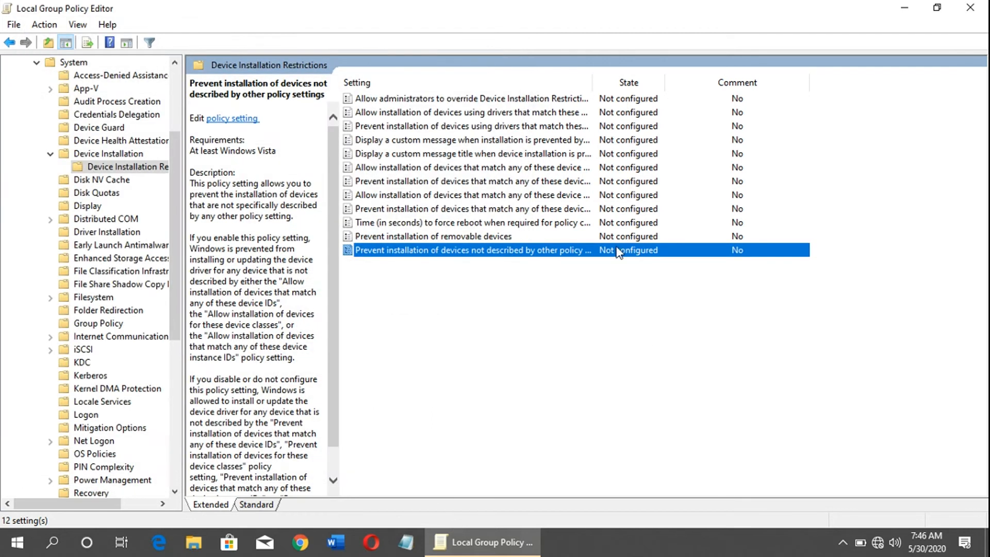
click(16, 542)
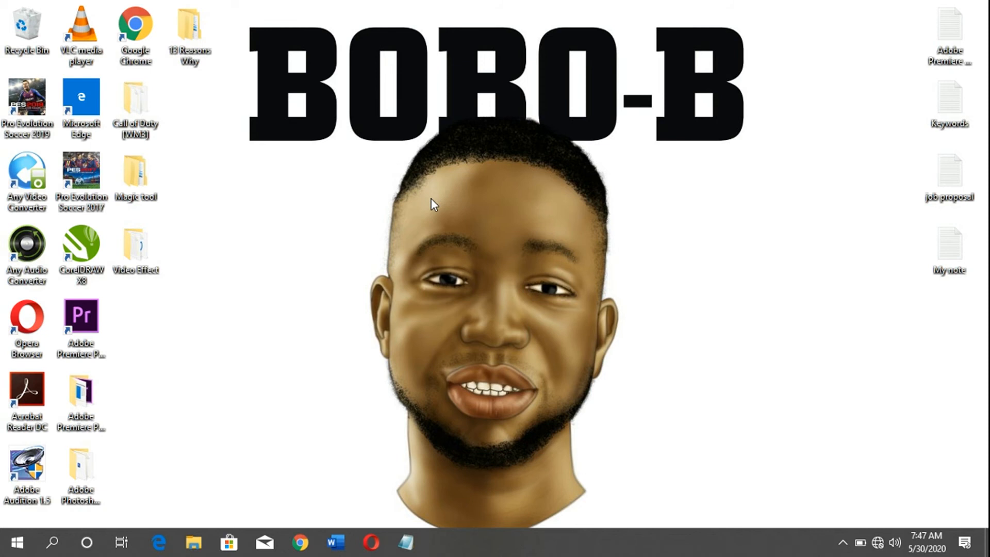
Step: Open Device Manager from This PC's properties in File Explorer
key(Win+e)
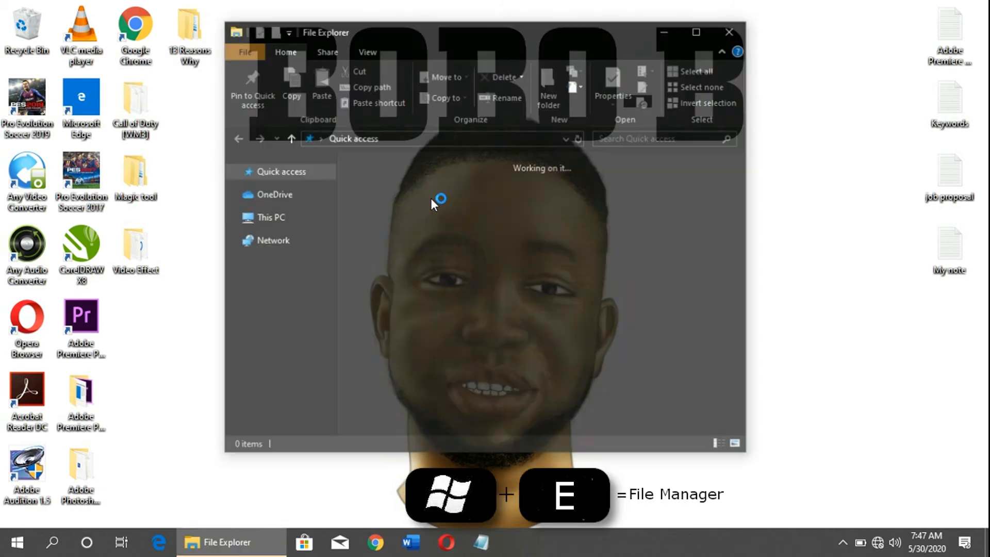
click(269, 217)
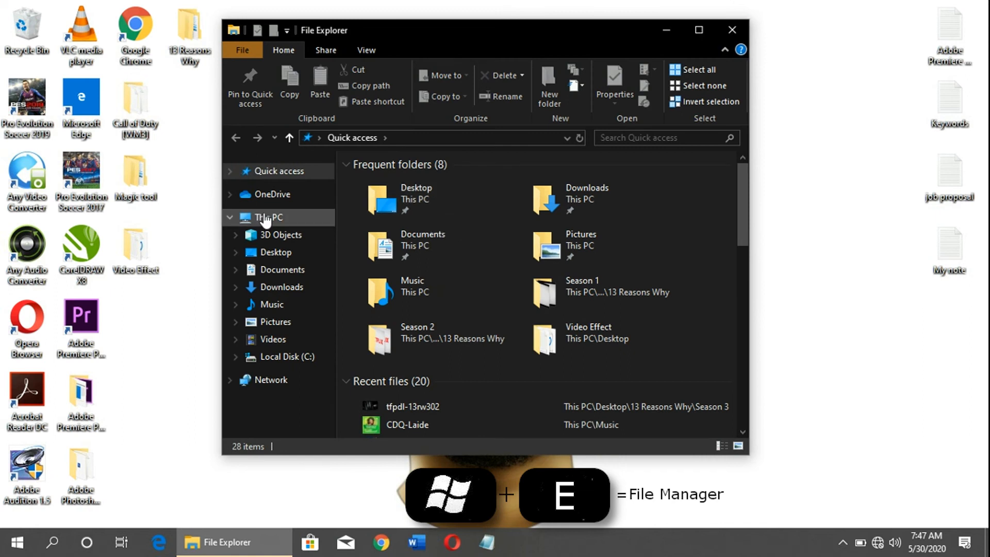
mouse_move(276, 222)
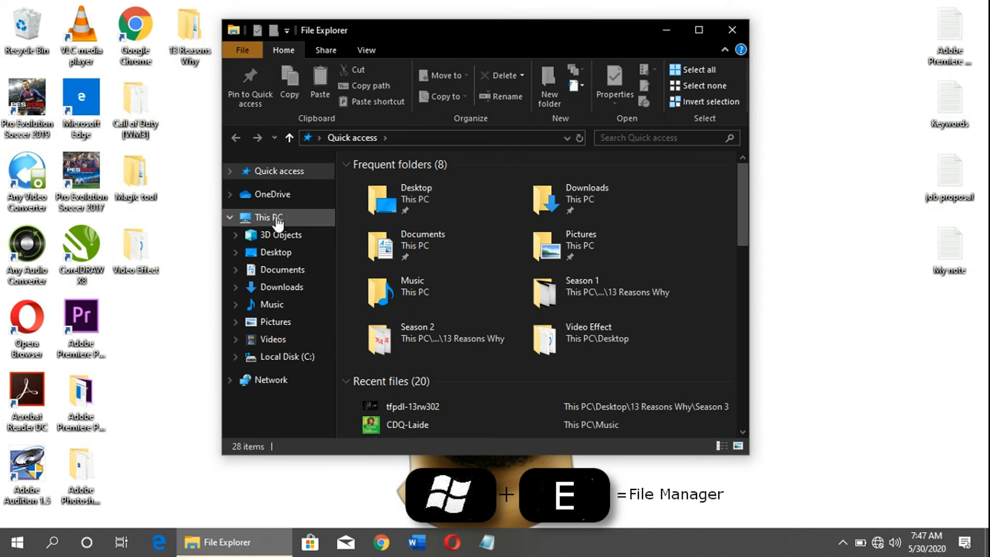
right_click(267, 217)
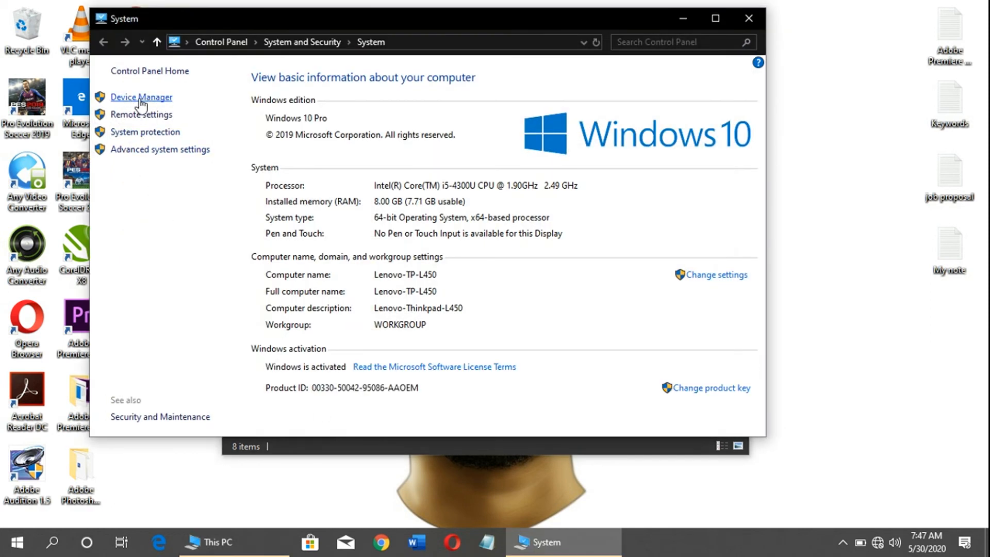
click(141, 98)
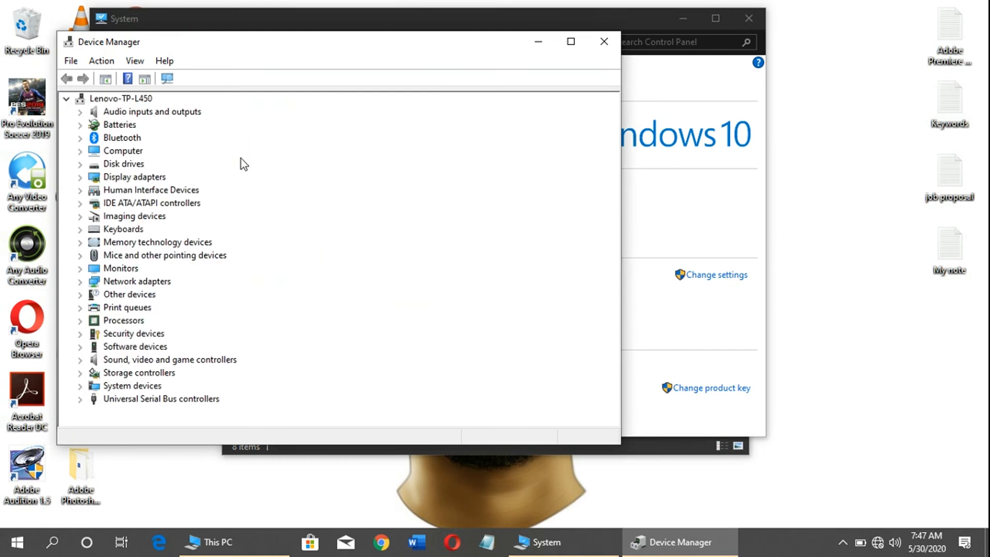
mouse_move(98, 192)
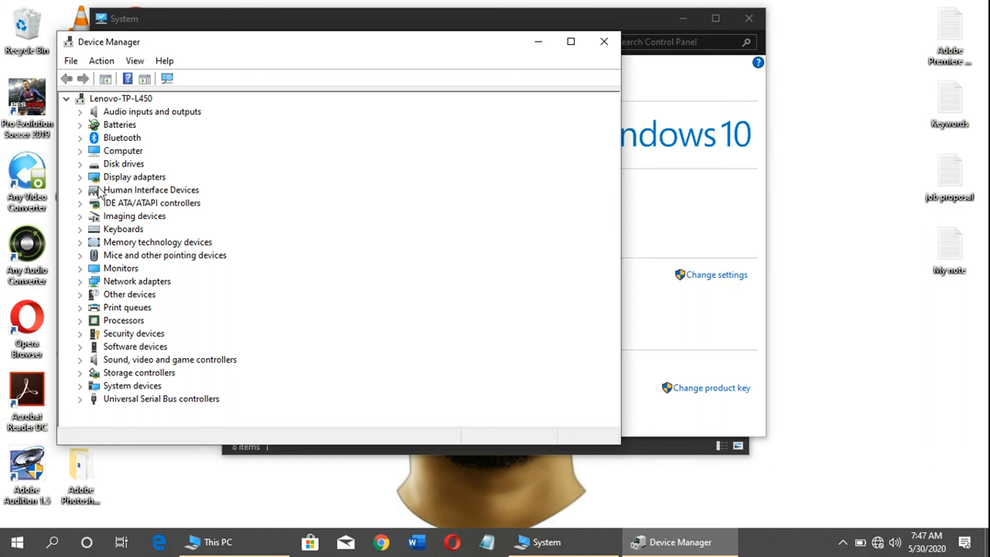
Step: Expand Keyboards and bring up the Standard PS/2 Keyboard's action menu
click(122, 229)
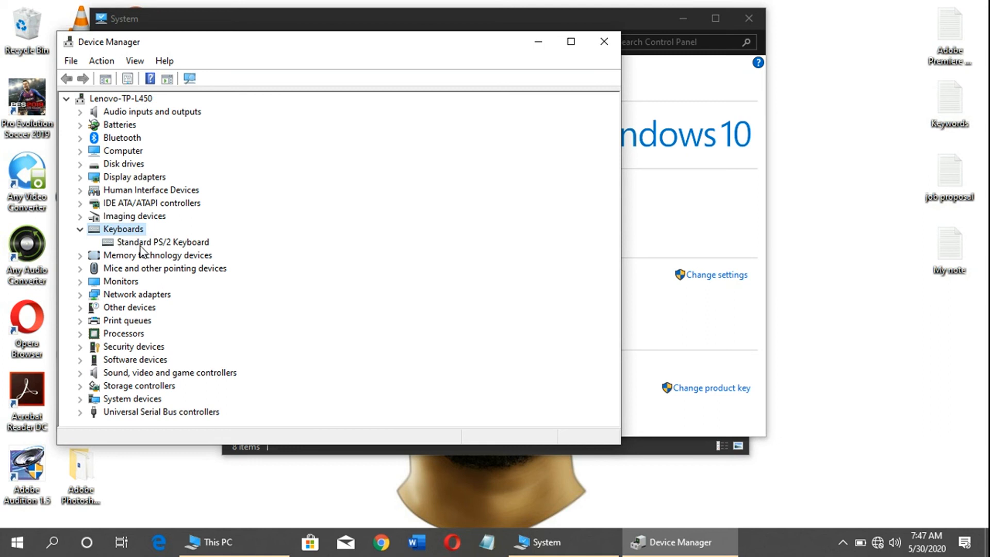
right_click(162, 242)
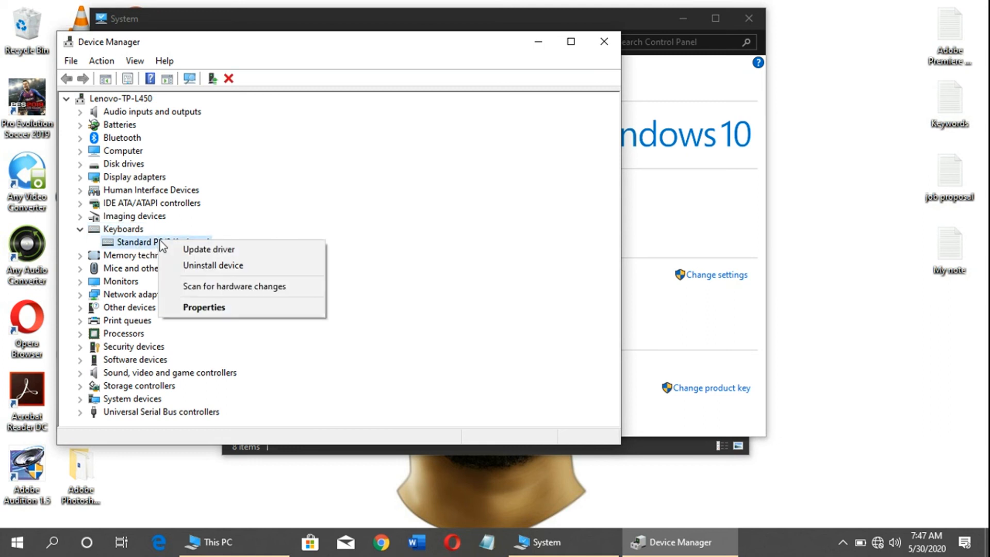
mouse_move(213, 265)
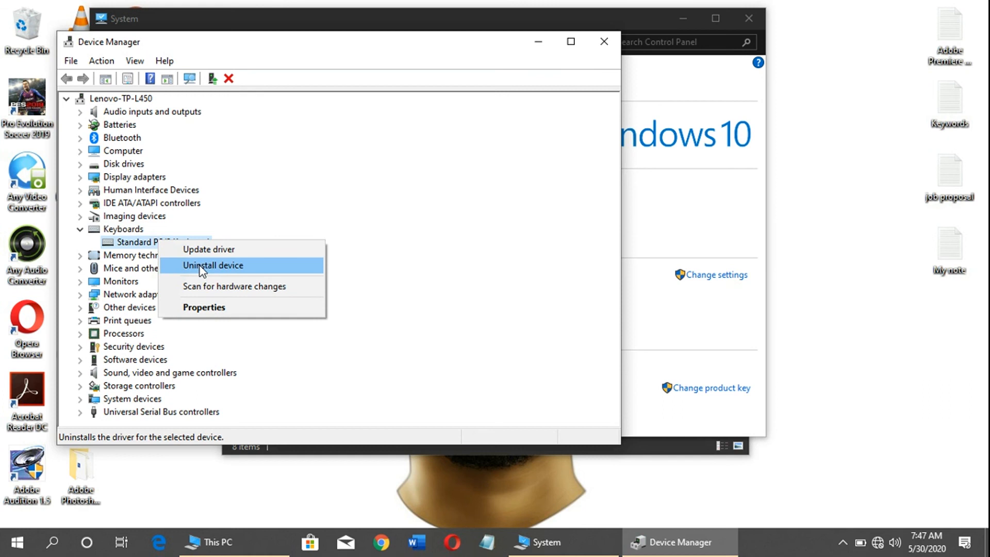
mouse_move(217, 273)
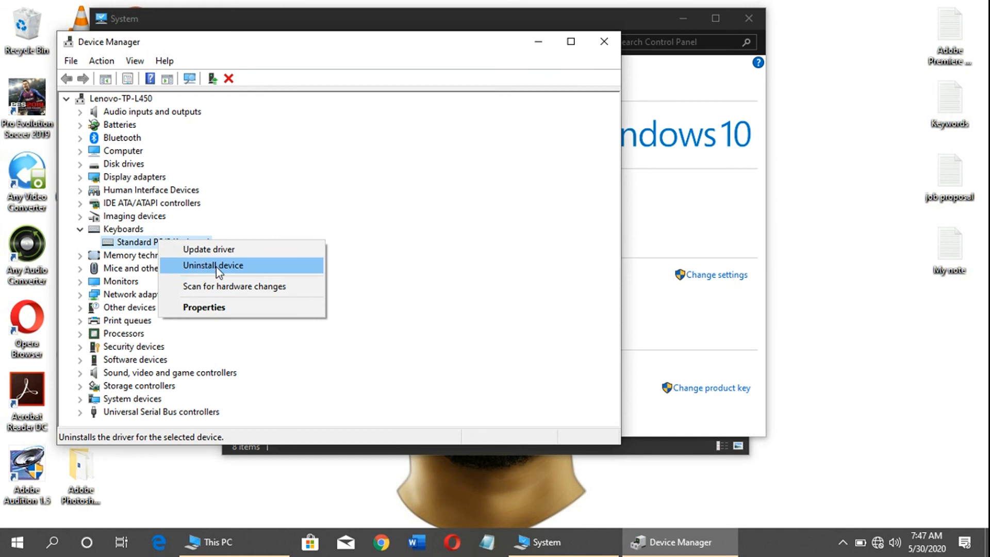
mouse_move(251, 272)
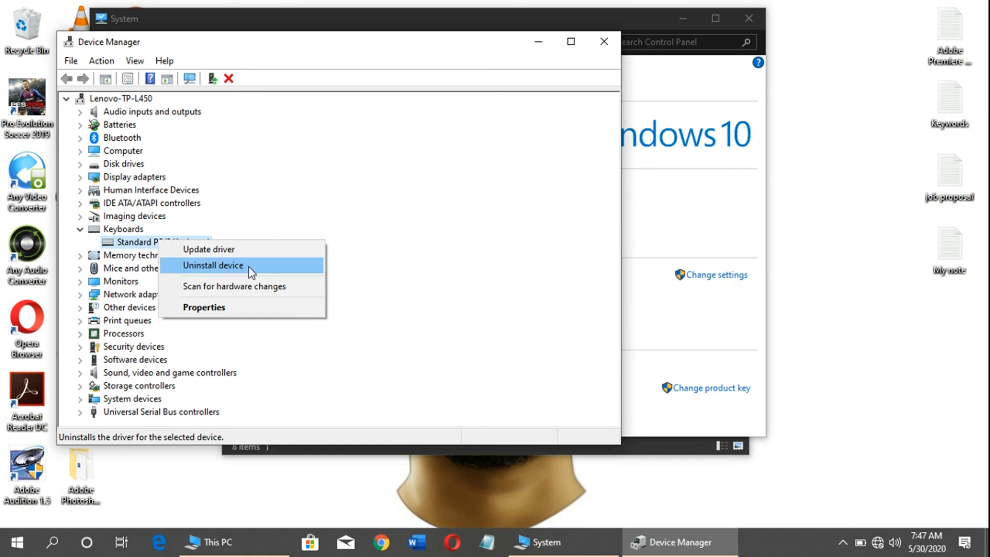
mouse_move(236, 277)
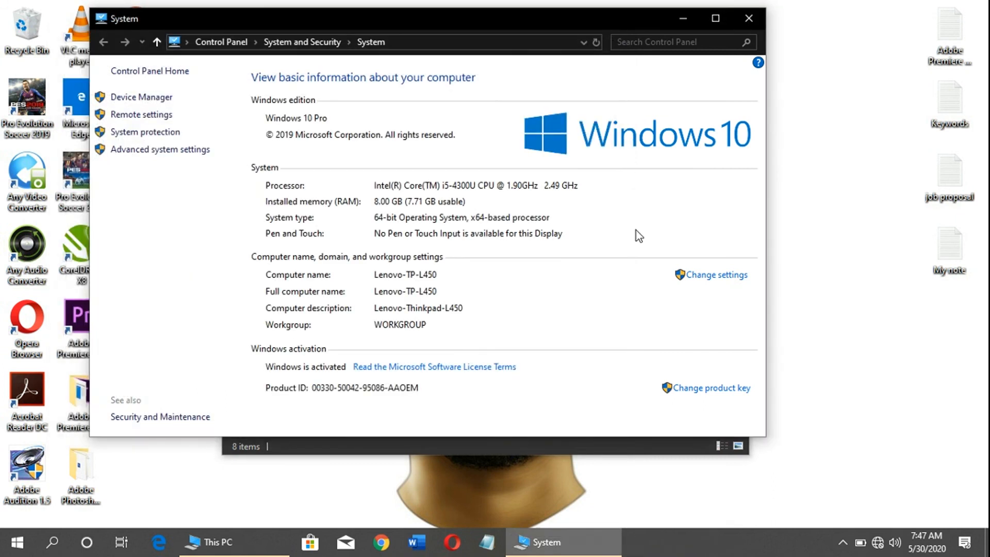
Step: Close the System information window to return to the desktop
click(210, 547)
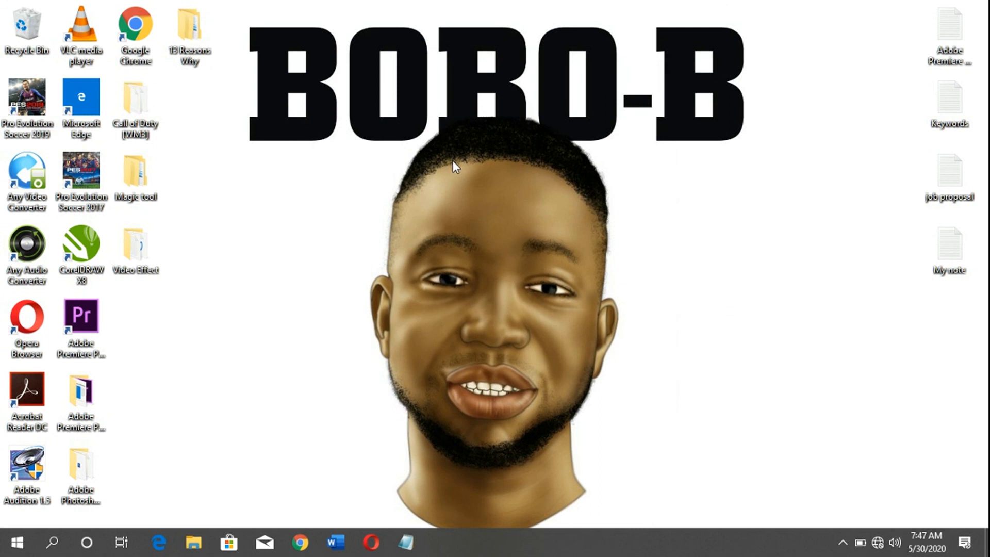
mouse_move(475, 201)
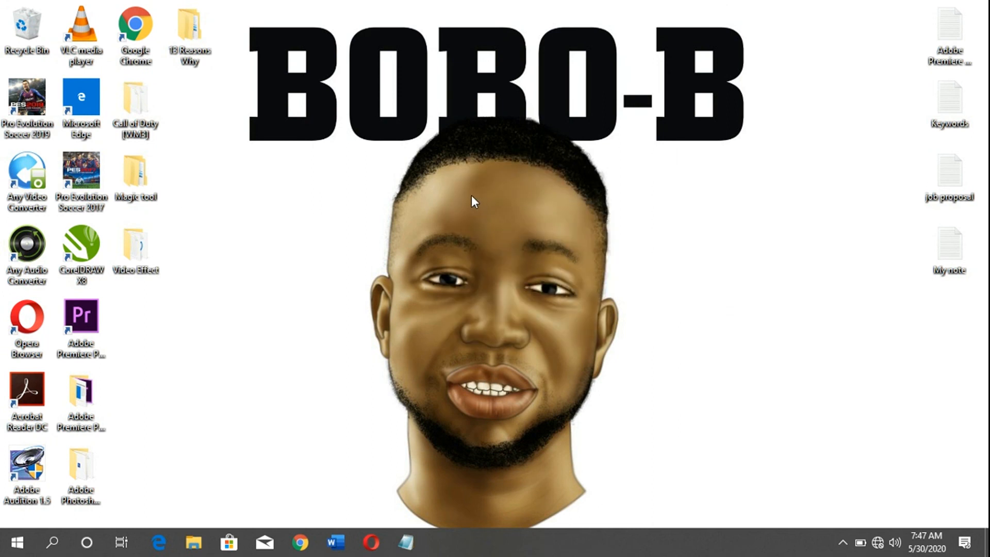